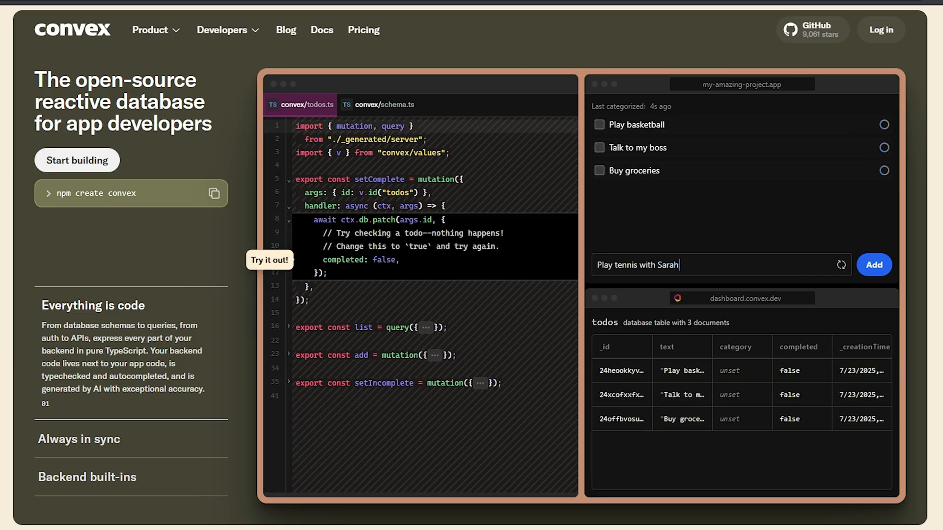
Add 'Play tennis with Sarah' and 'Go to doctor appointment' to the live demo to-do list.
left_click(874, 264)
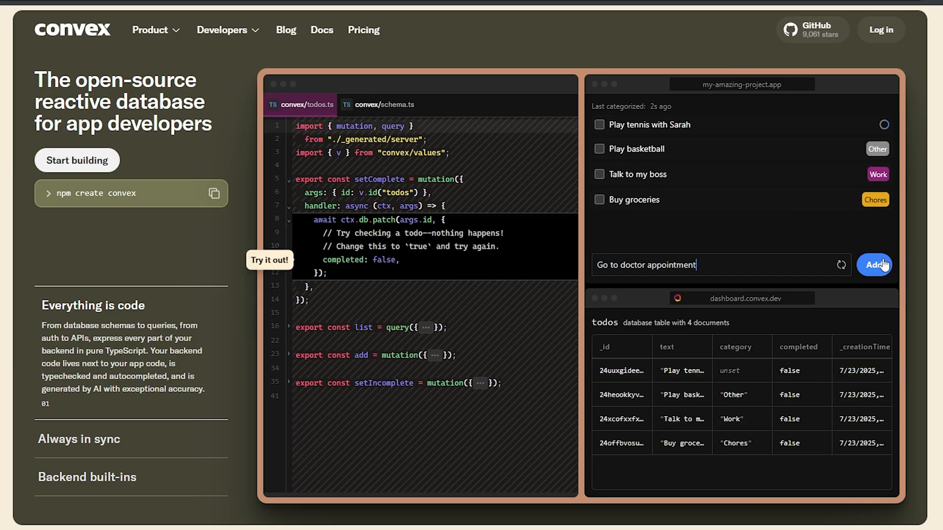
left_click(874, 265)
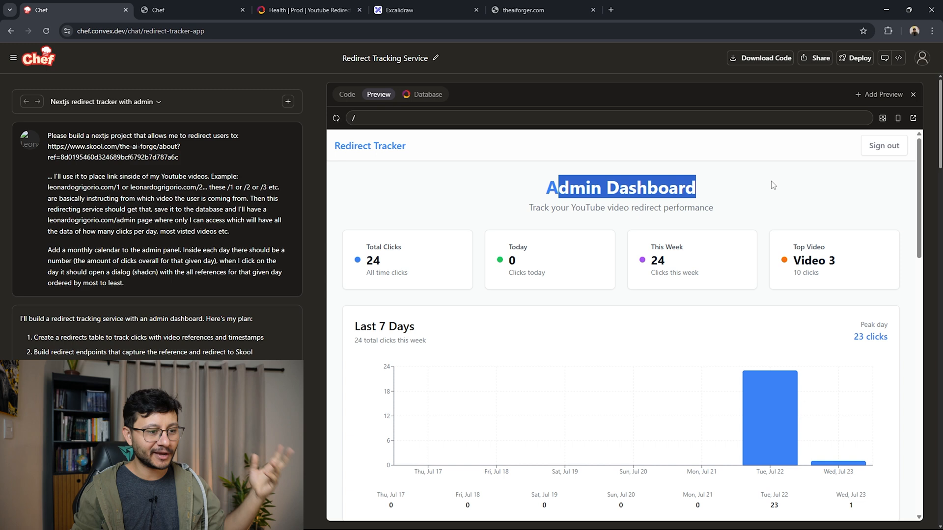
mouse_move(797, 186)
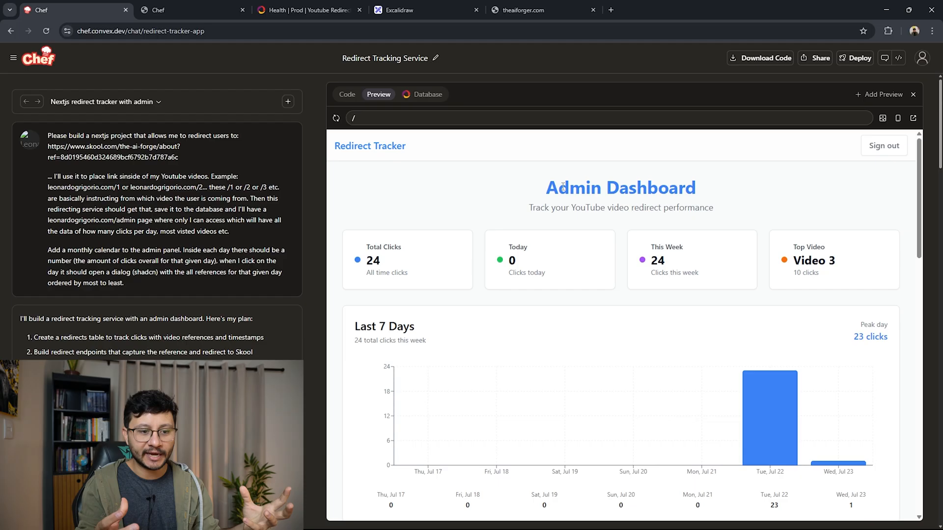
left_click_drag(560, 187, 685, 274)
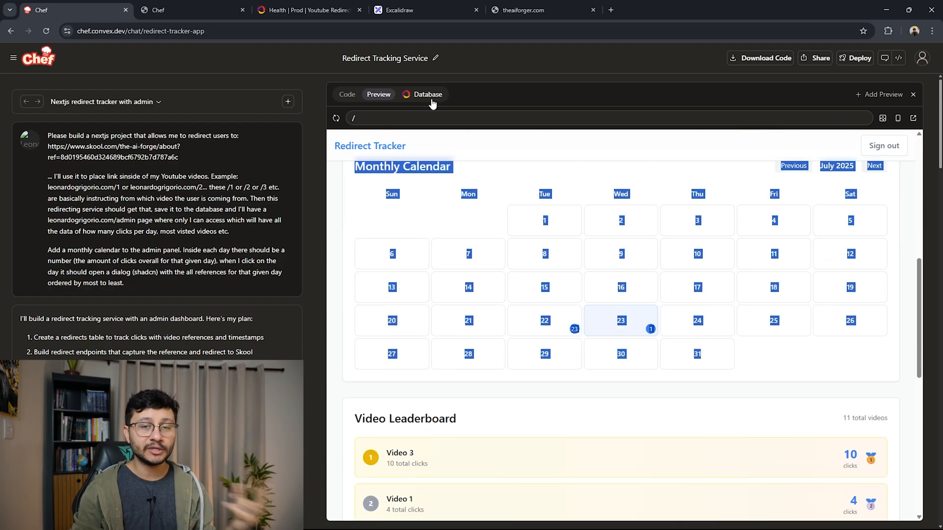
Browse the database dashboard's Functions, Health and Files views, ending on empty file storage.
left_click(427, 94)
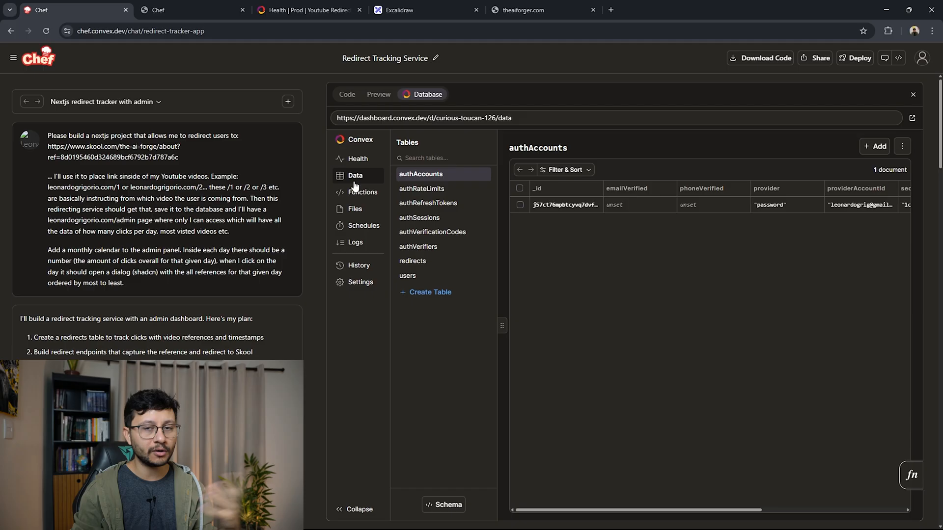
left_click(363, 191)
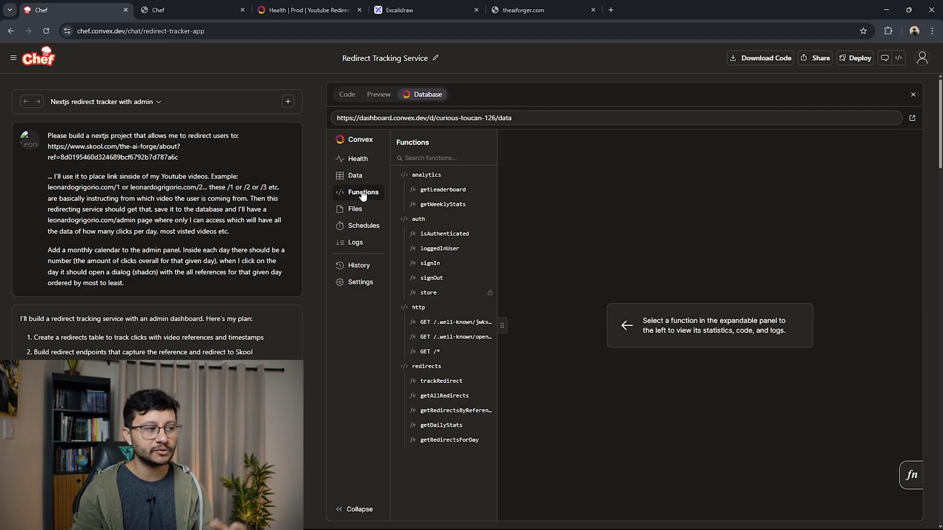
left_click(358, 158)
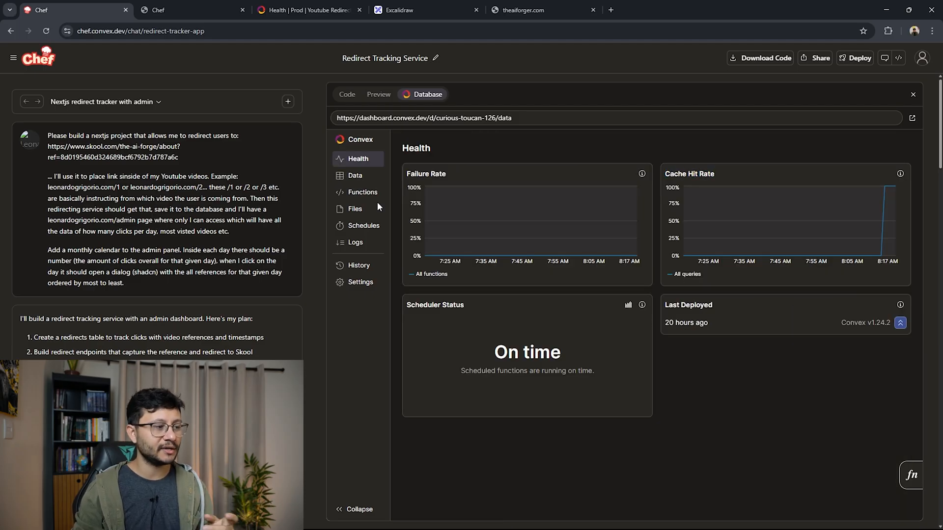
left_click(355, 208)
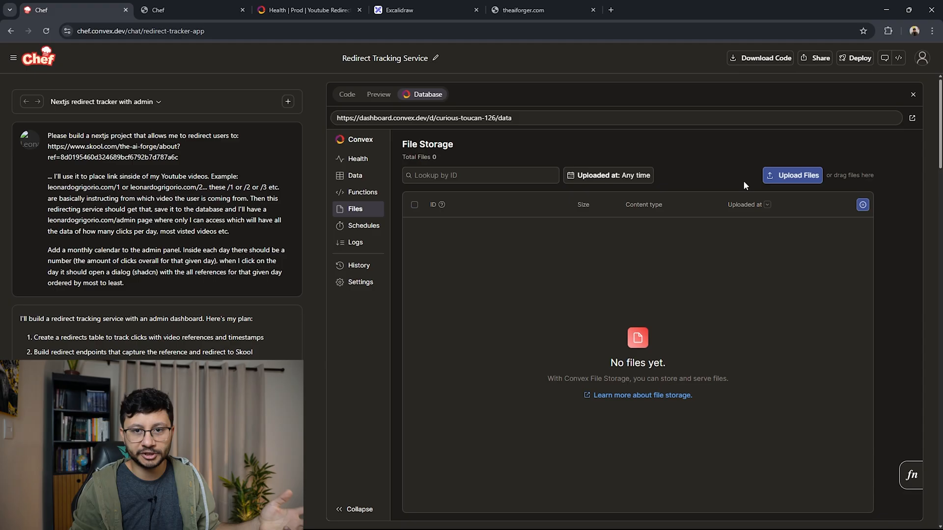
Show the project's Schedules list, which has no scheduled functions yet.
left_click(363, 226)
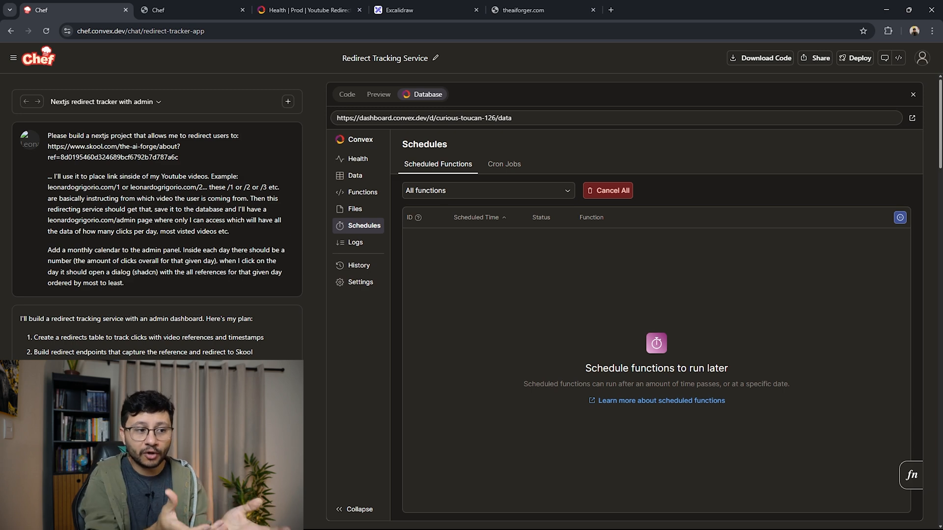
mouse_move(418, 353)
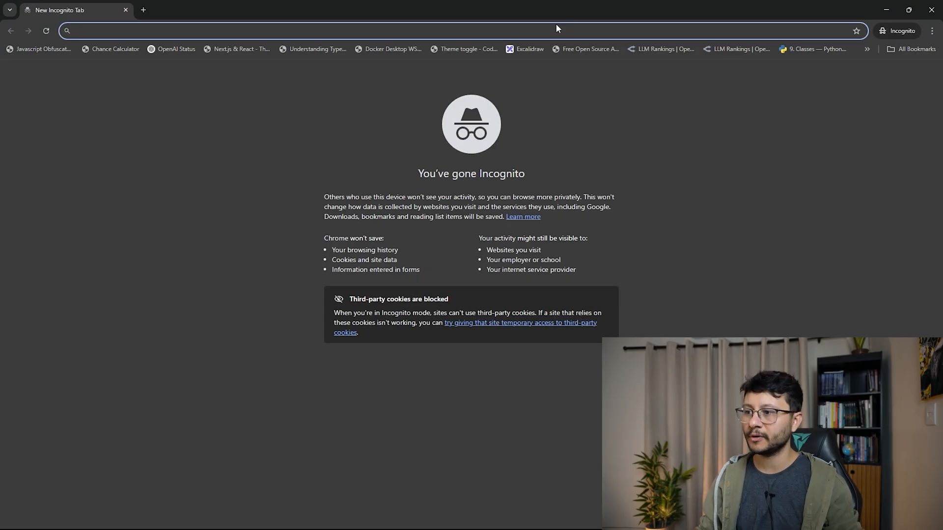
Visit theaiforger.com/ in incognito so it redirects to The AI Forge page.
type("theaiforger.com/")
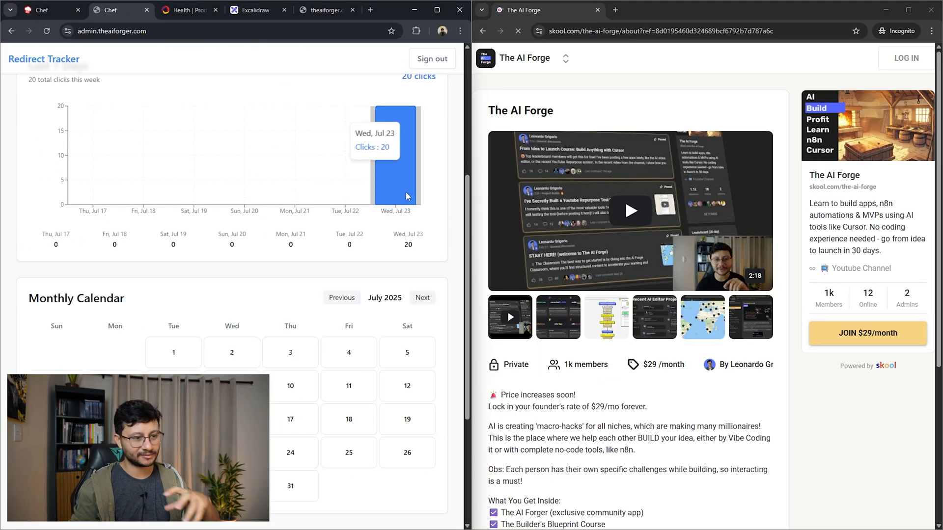
scroll("down", 3)
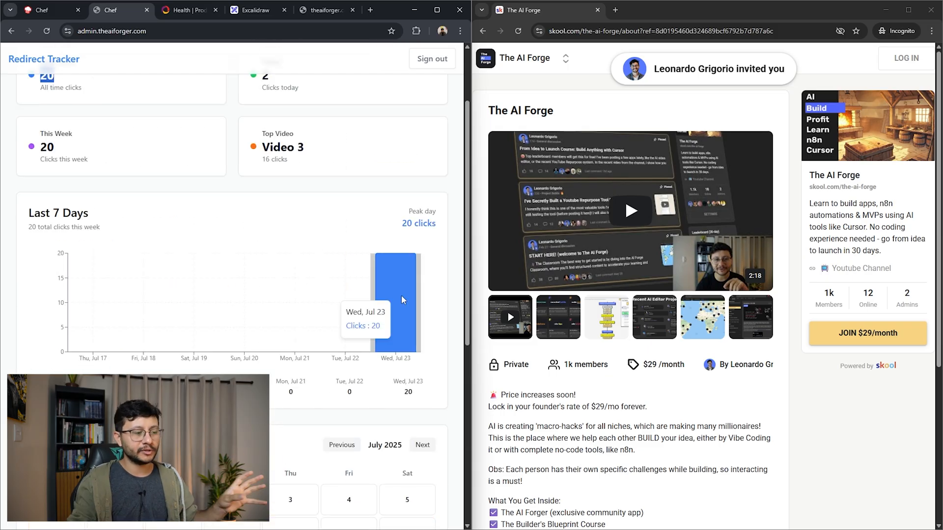
scroll("down", 3)
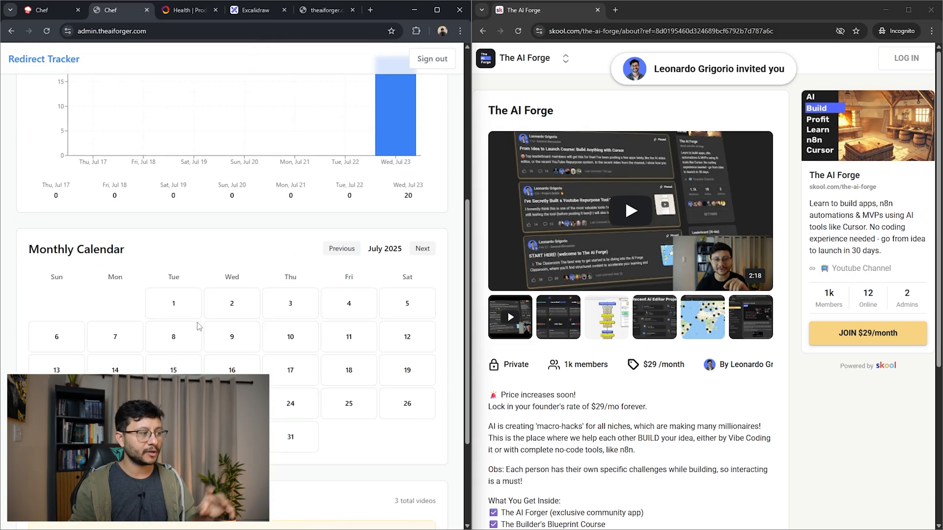
left_click(406, 108)
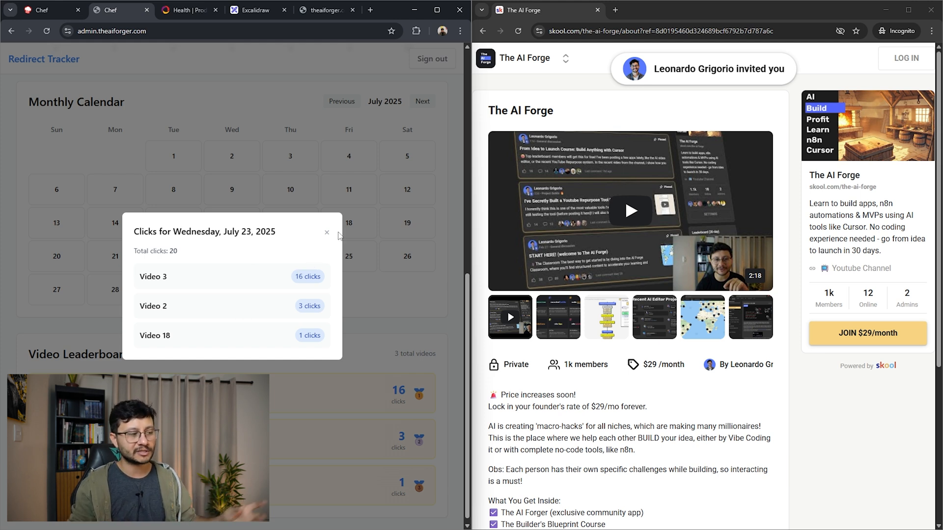
left_click(326, 234)
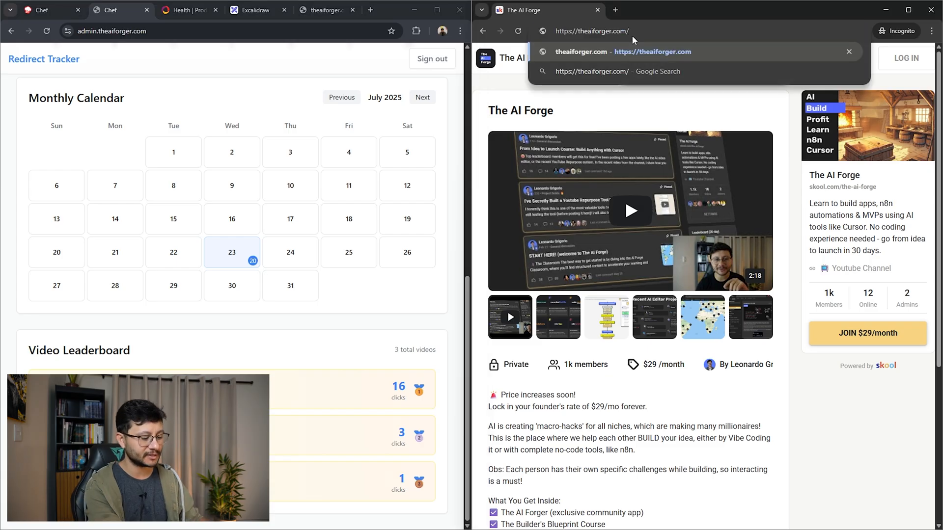
Visit theaiforger.com/9, /13, /23, /9 and /15 so the dashboard counts rise to 31 total clicks.
type("9")
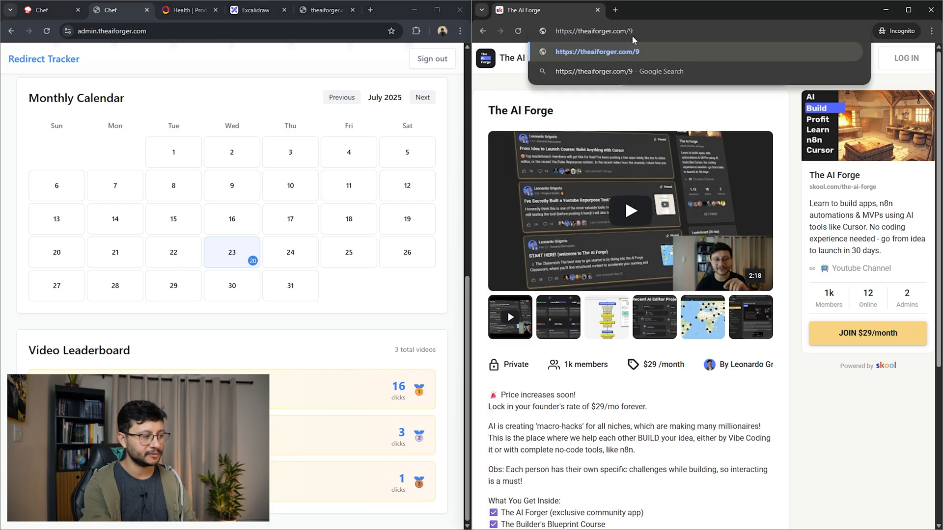
type("theaiforger.com/13")
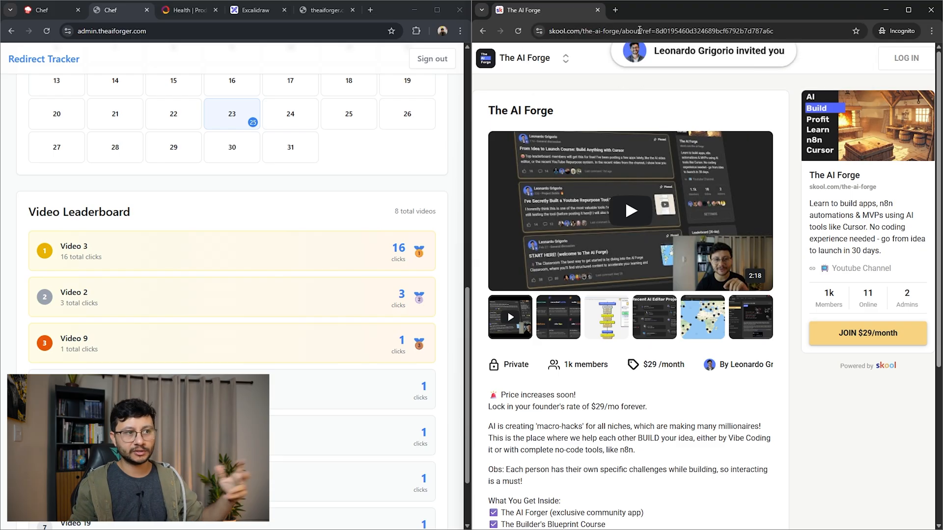
type("https://theaiforger.com/23")
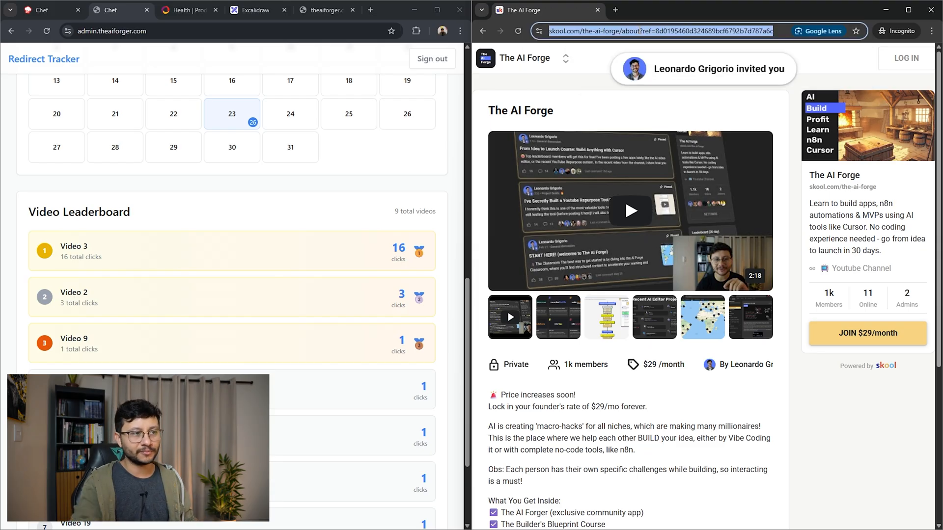
type("https://theaiforger.com/9")
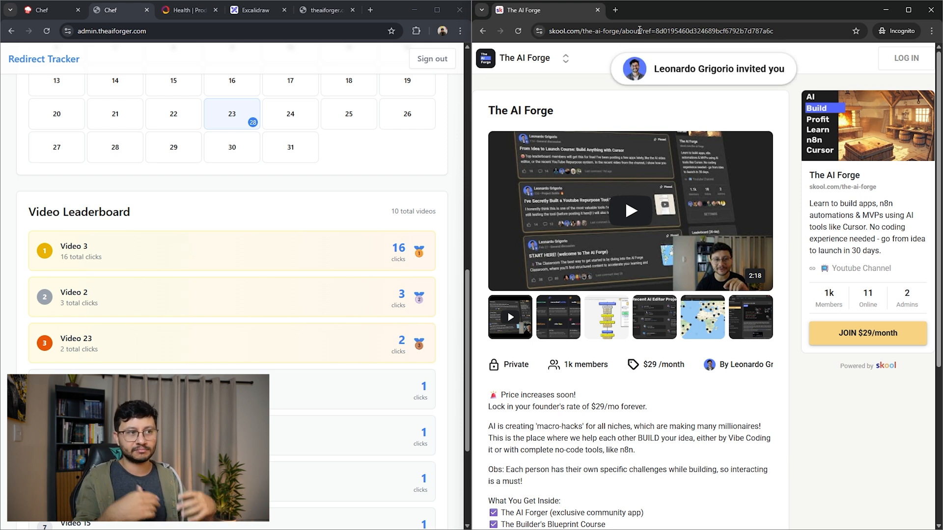
type("https://theaiforger.com/15")
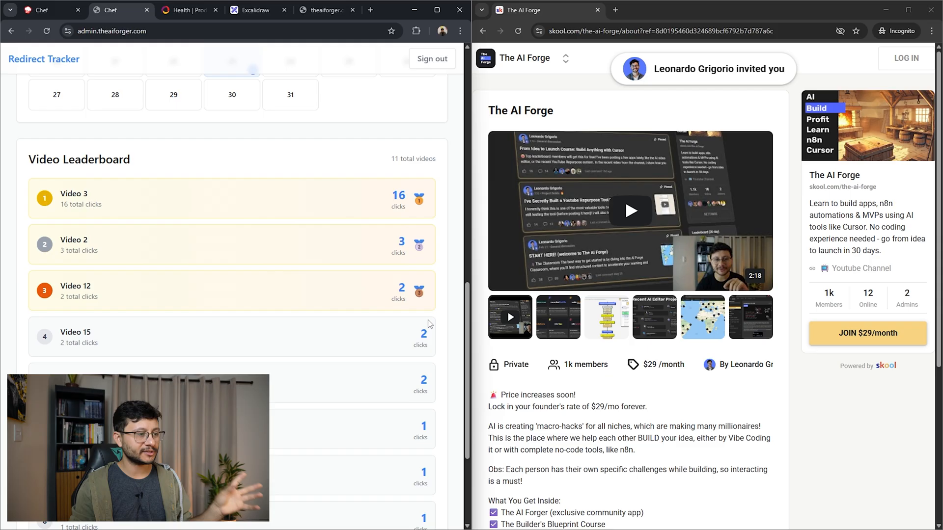
scroll("down", 3)
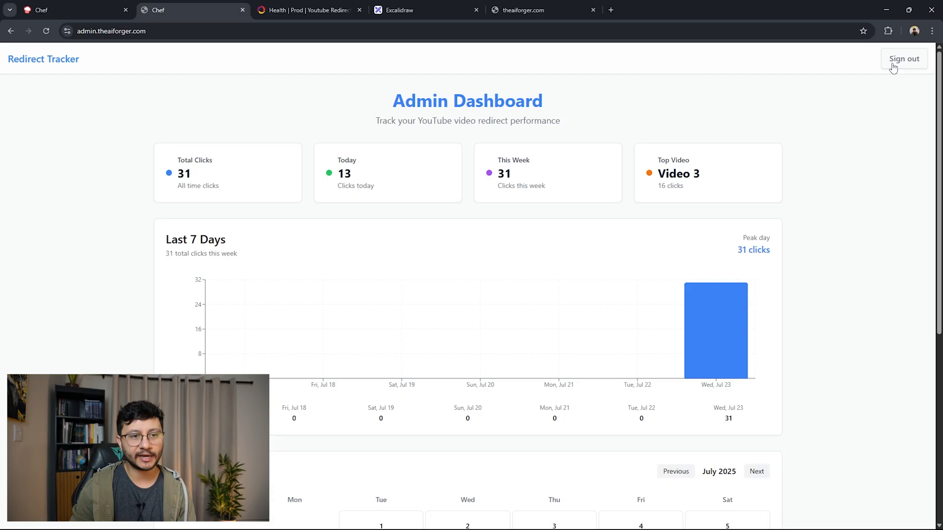
Sign out, sign back in with saved credentials, and sign out again to the Admin Access Required page.
left_click(903, 59)
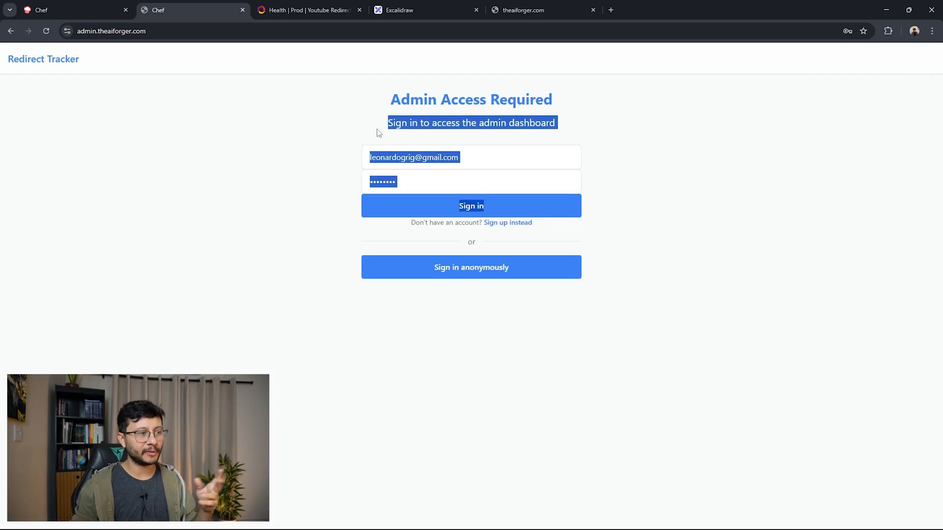
left_click(470, 205)
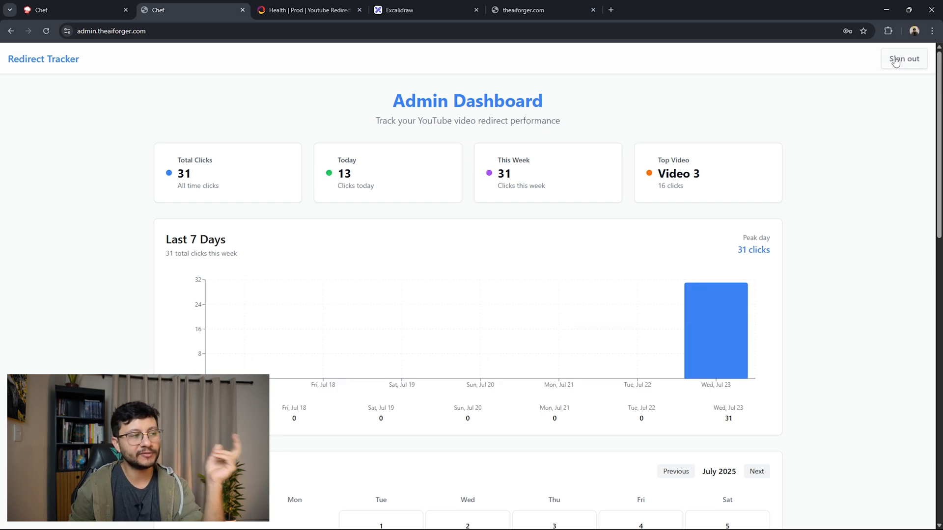
left_click(904, 58)
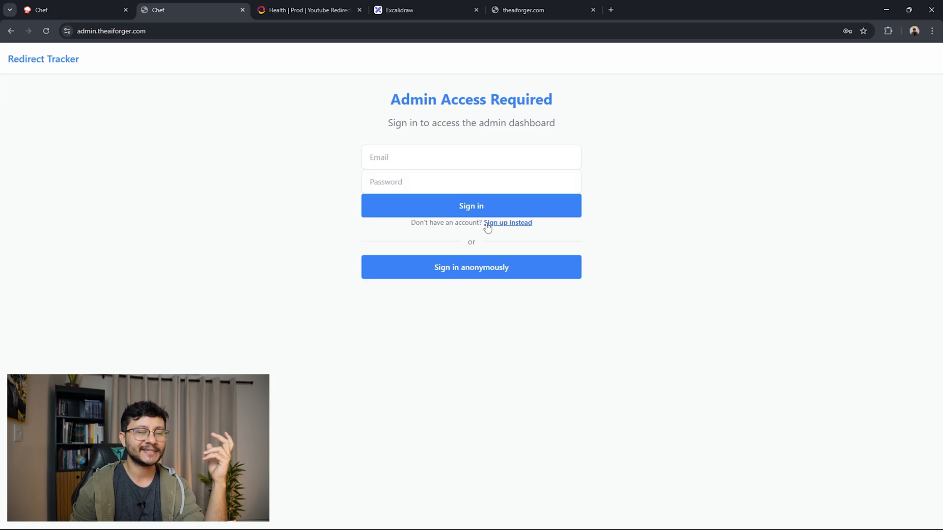
mouse_move(475, 139)
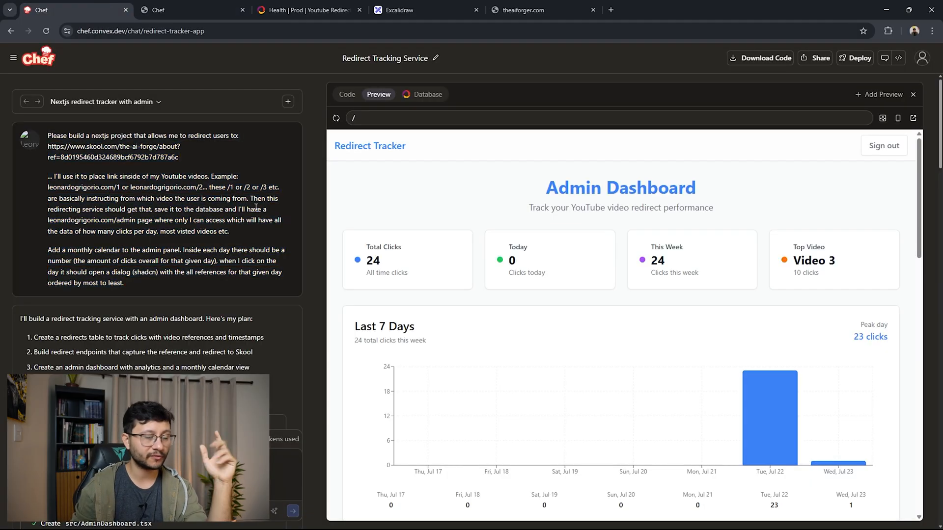
View the redirects table in the database dashboard, glance at the live admin tab, and return to Chef.
scroll("down", 3)
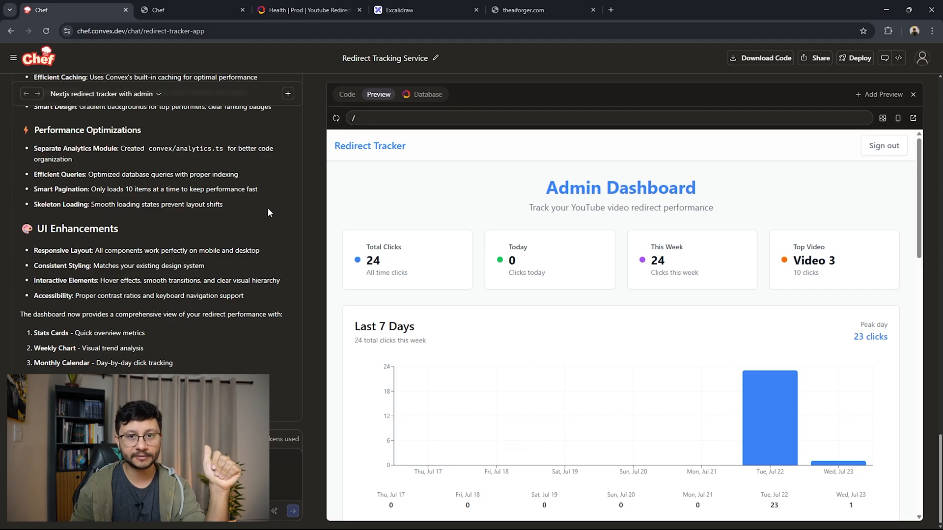
left_click(422, 94)
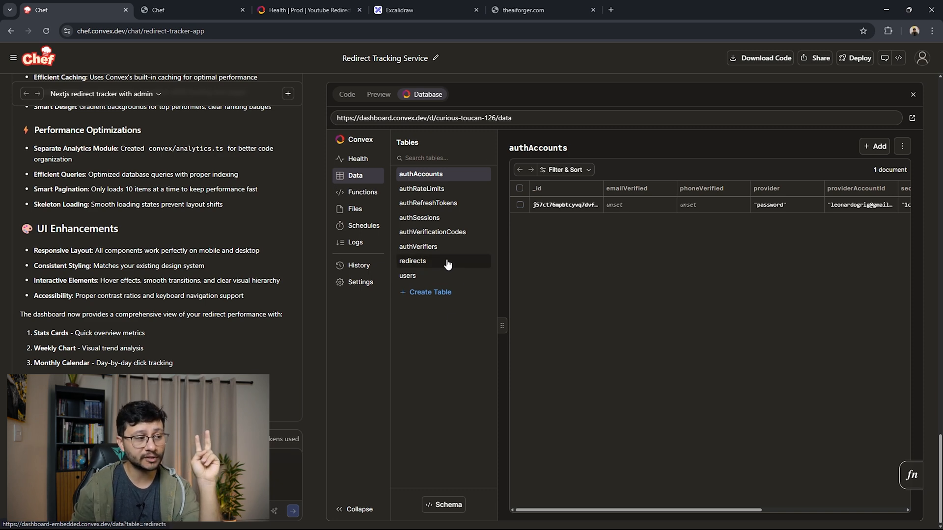
left_click(413, 260)
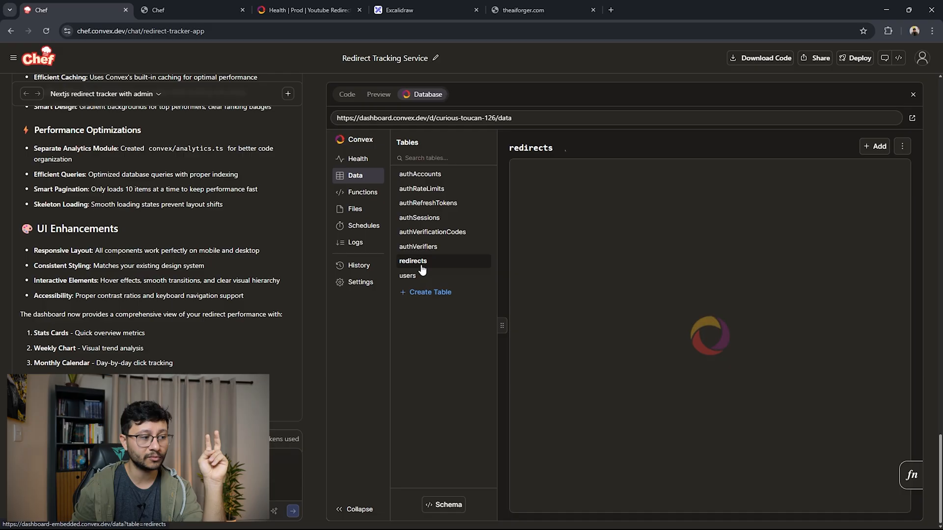
left_click(413, 260)
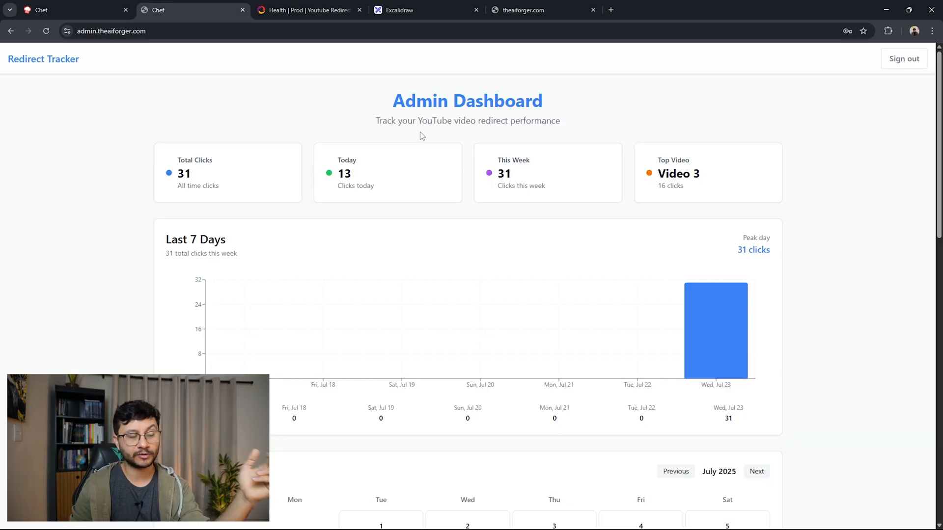
left_click(71, 10)
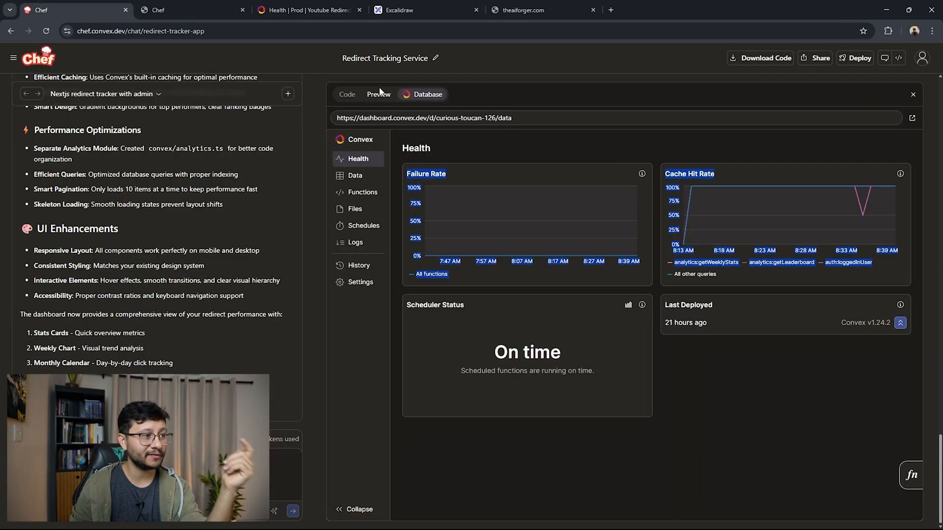
Send a chat request for IP-based rate limiting and a Manage Videos dialog giving videos titles.
left_click(378, 94)
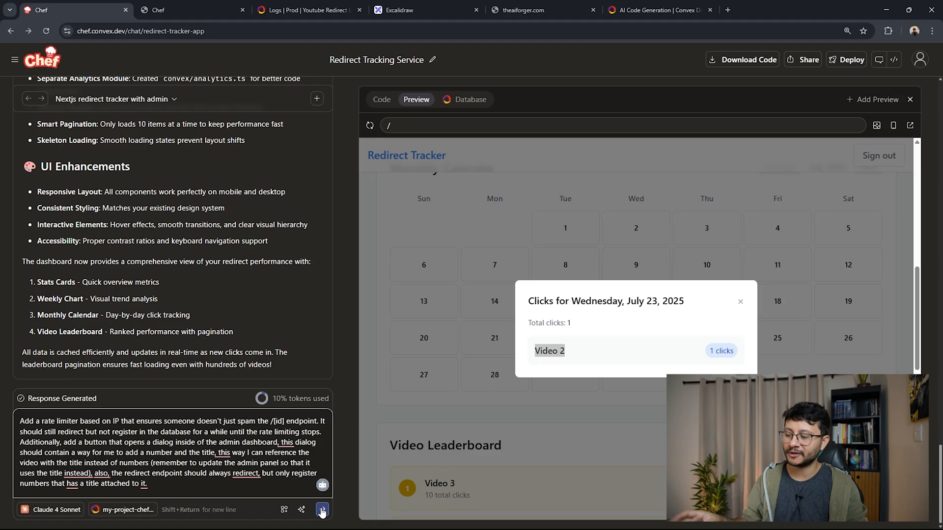
left_click(381, 99)
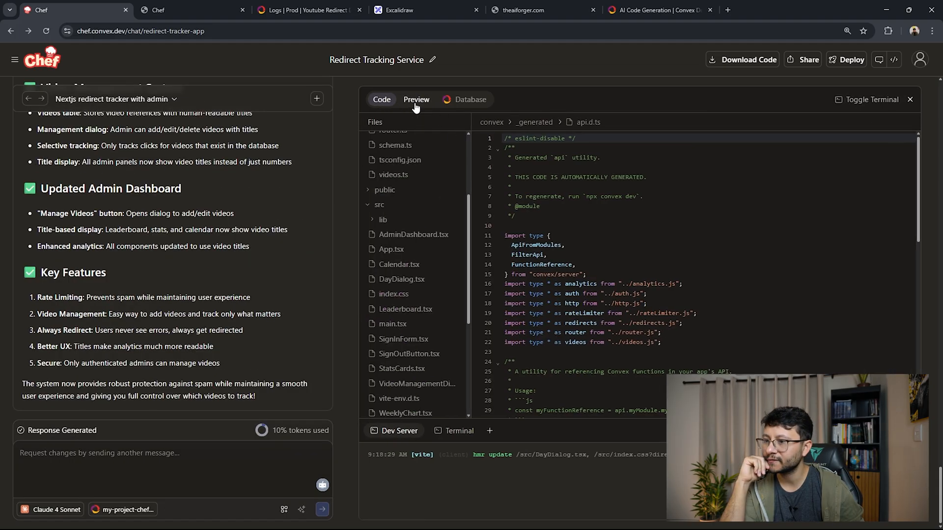
Confirm the new videos table is empty in Database, then return to the preview with its Manage Videos button.
left_click(471, 99)
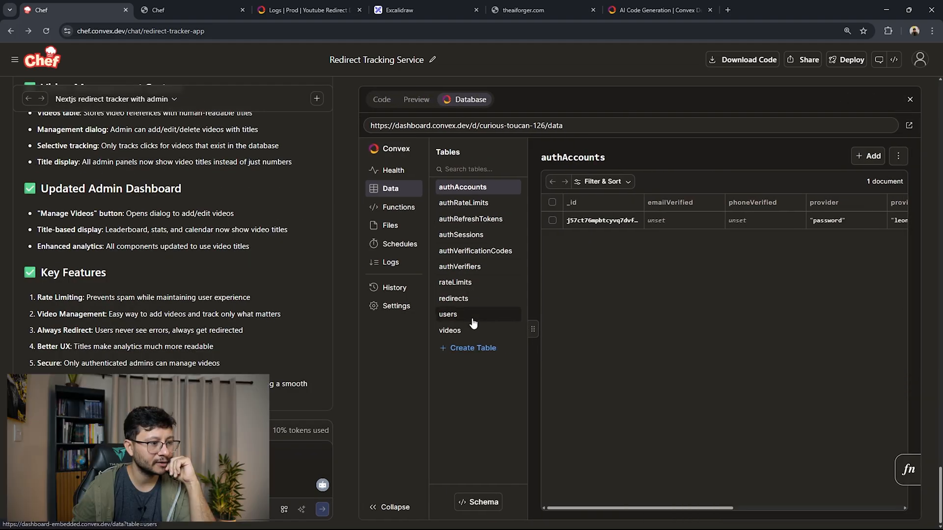
left_click(450, 329)
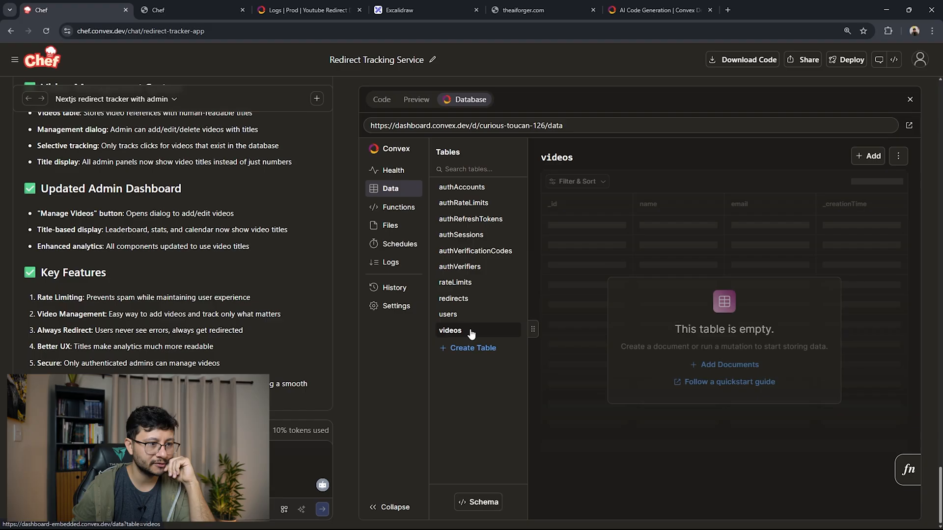
left_click(416, 99)
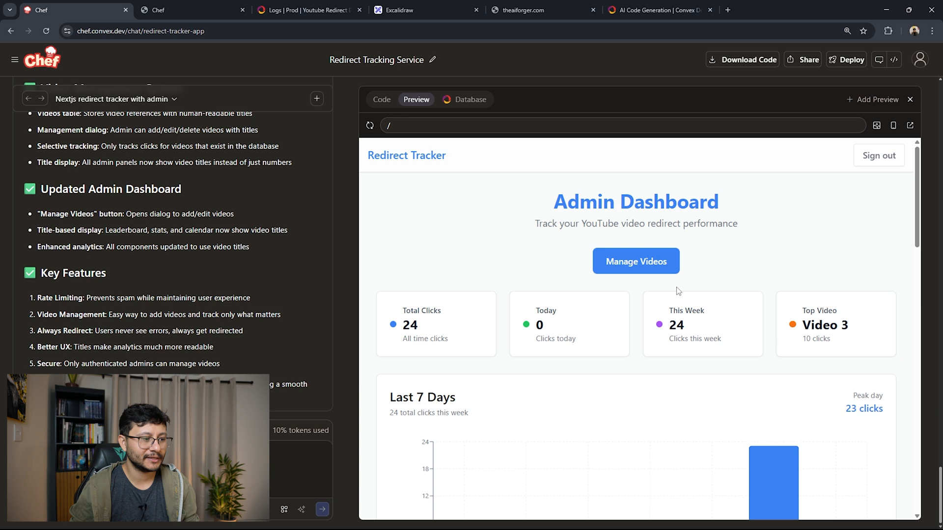
Add video reference 3 titled 'How to Use Convex' in the Manage Videos dialog.
scroll("down", 3)
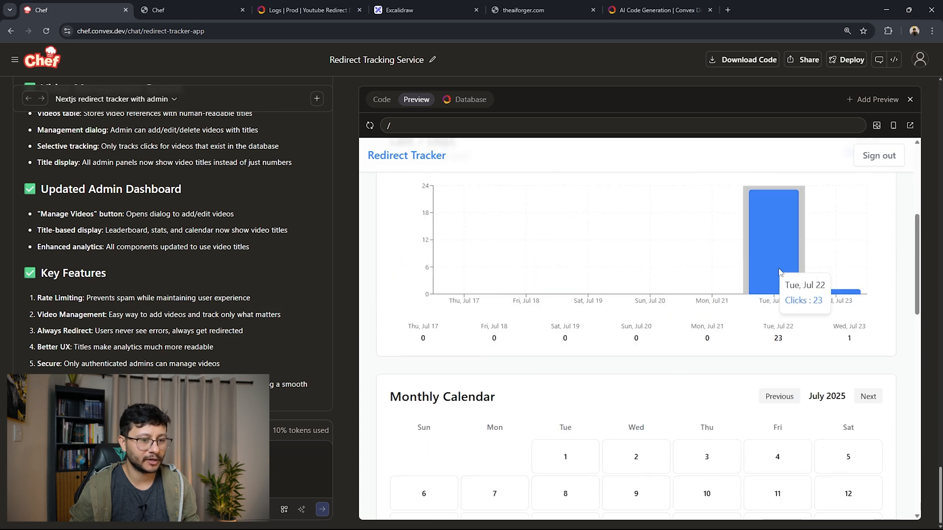
scroll("down", 3)
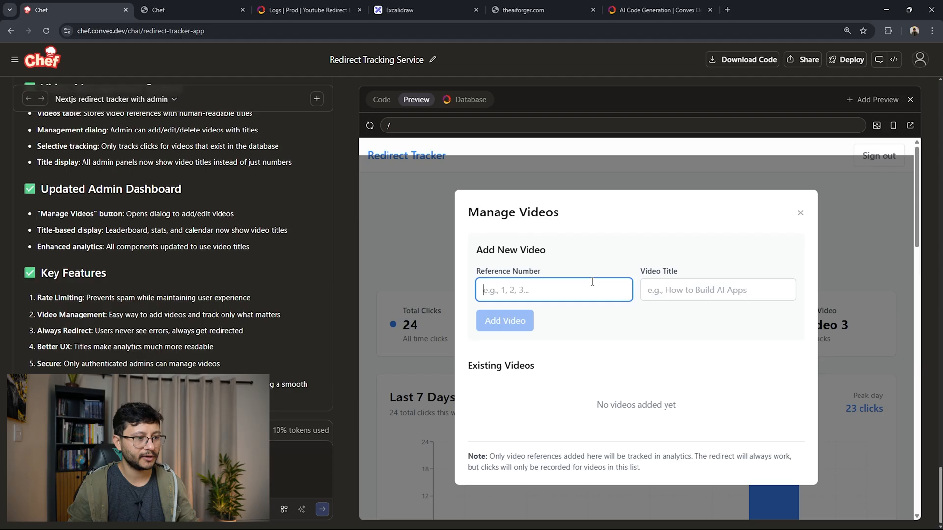
type("How to Use Conve")
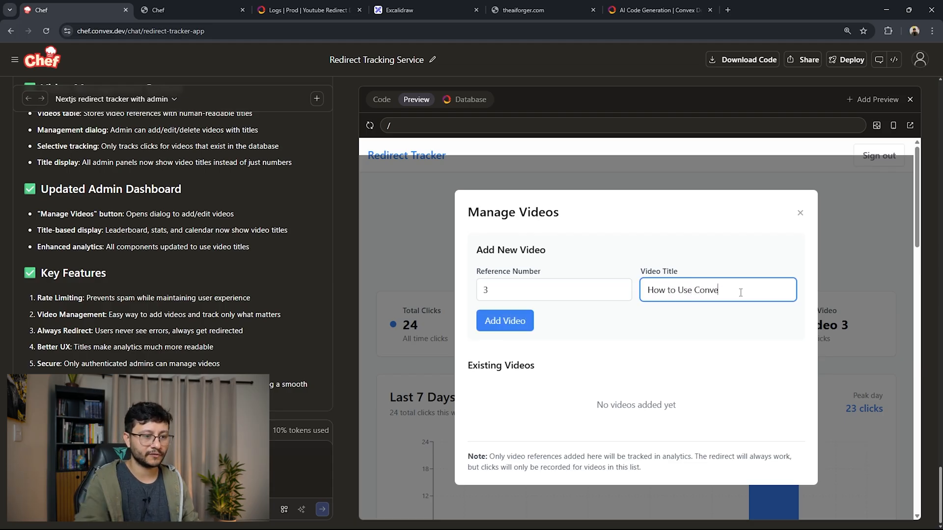
left_click(799, 213)
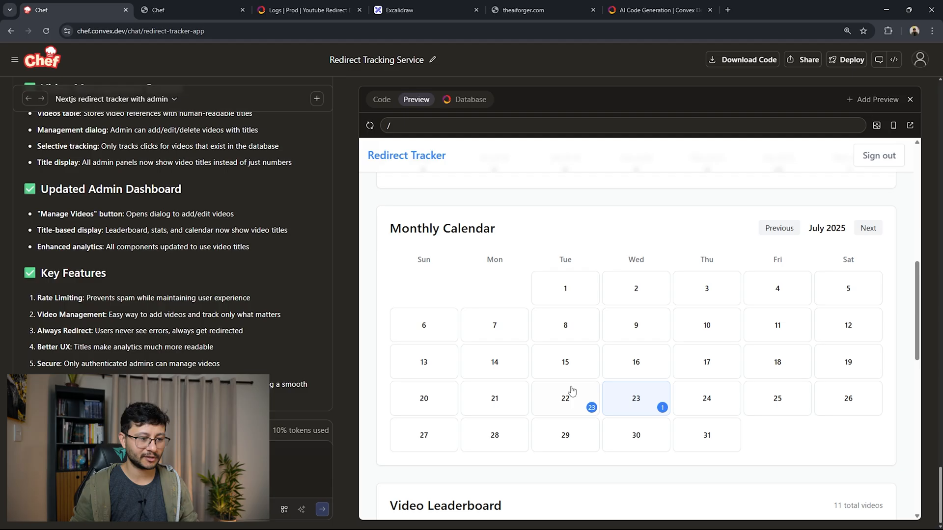
left_click(563, 398)
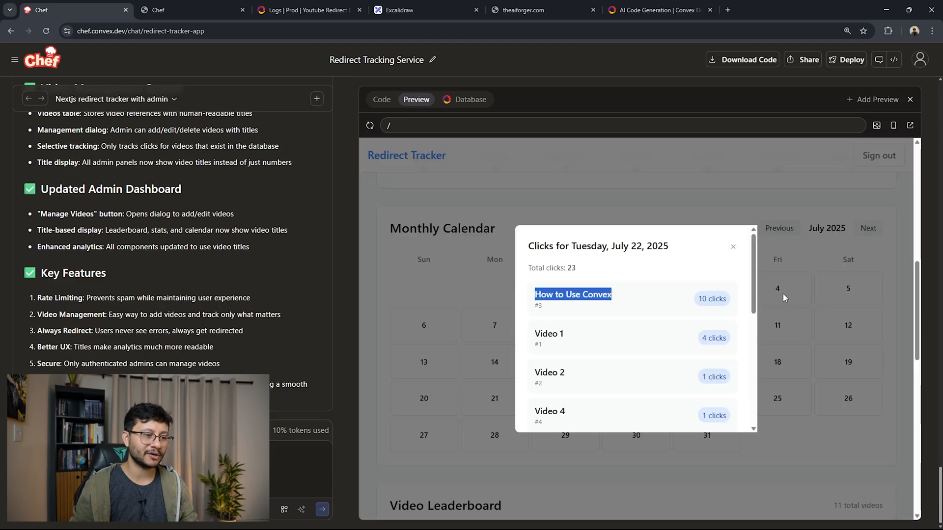
left_click(733, 246)
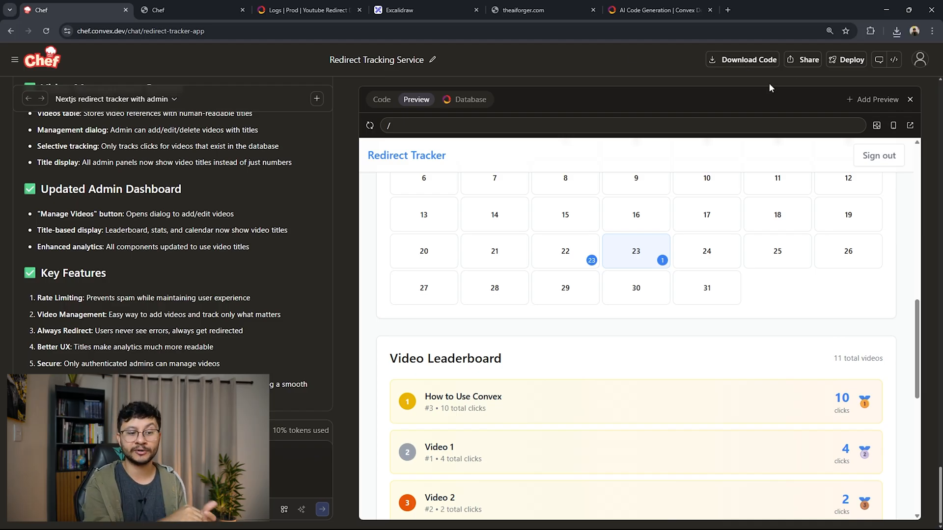
scroll("down", 3)
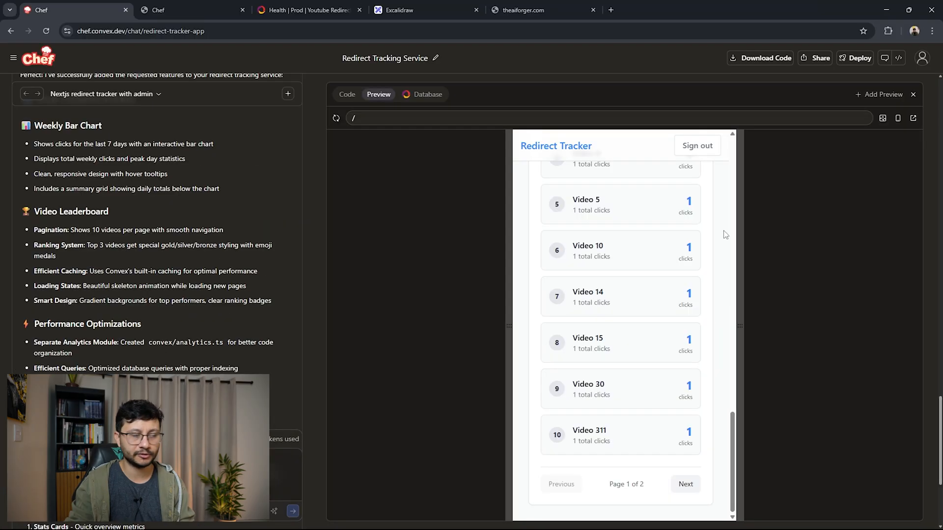
Switch between the Chef project tab and the Convex docs tab to reach the Convex AI rules section.
left_click(347, 94)
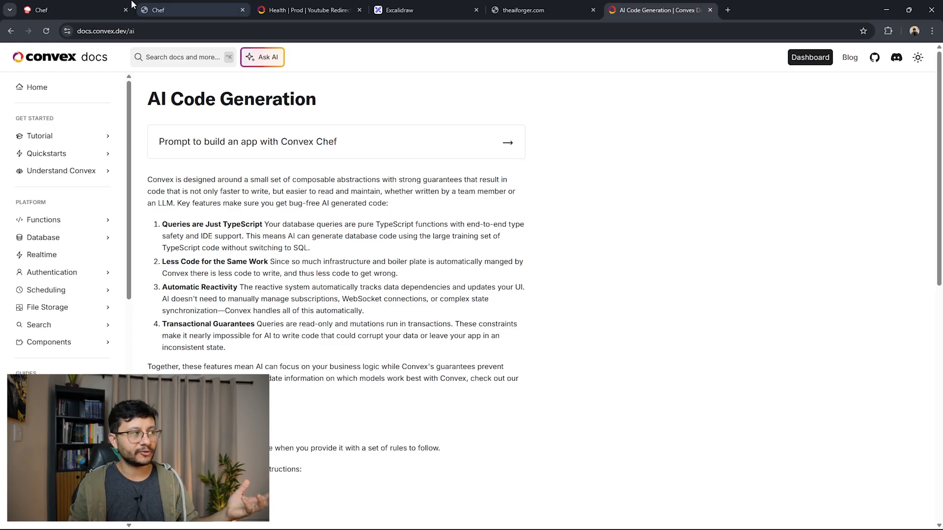
left_click(72, 9)
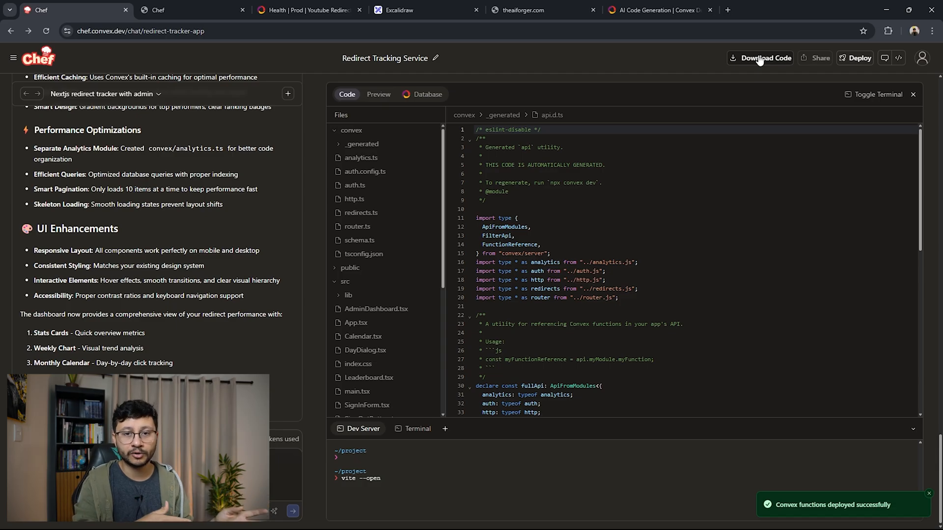
left_click(378, 94)
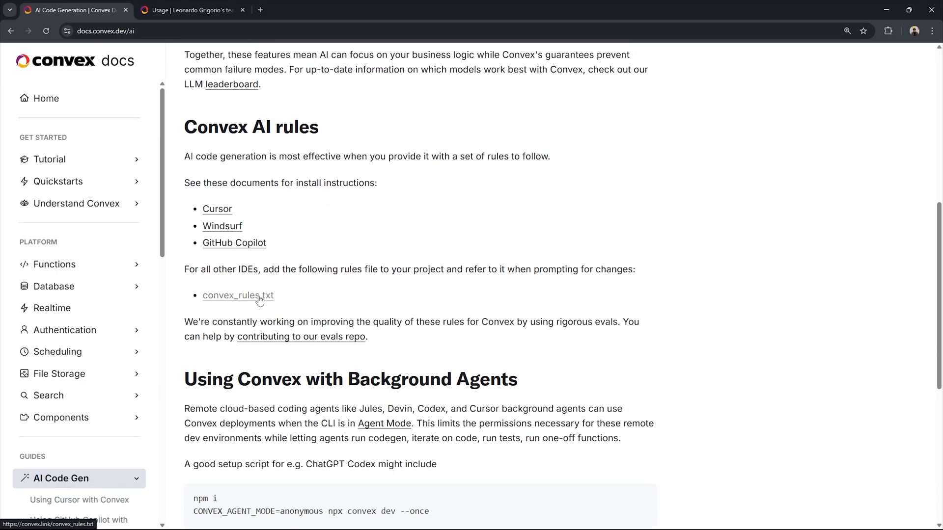
Read the downloaded convex_rules.txt file, then bring up convex.dev/pricing in a new tab.
left_click(237, 296)
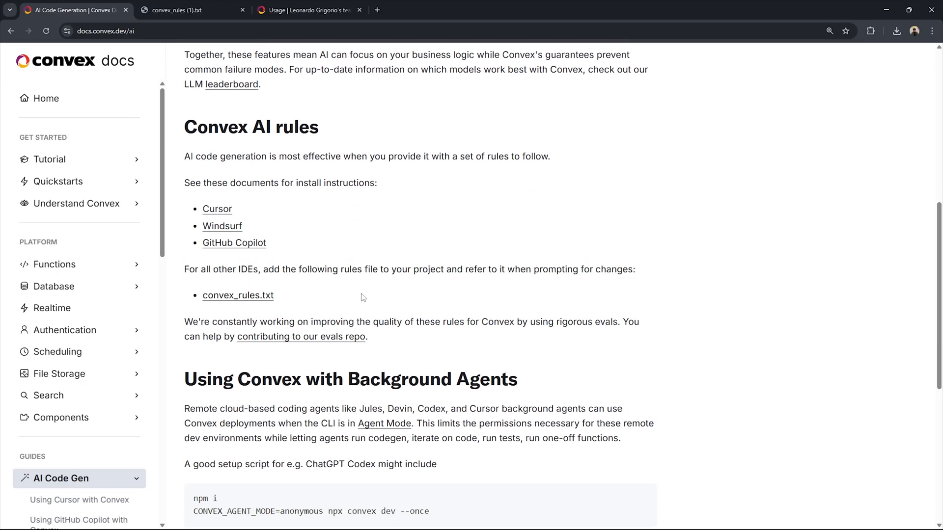
left_click(174, 10)
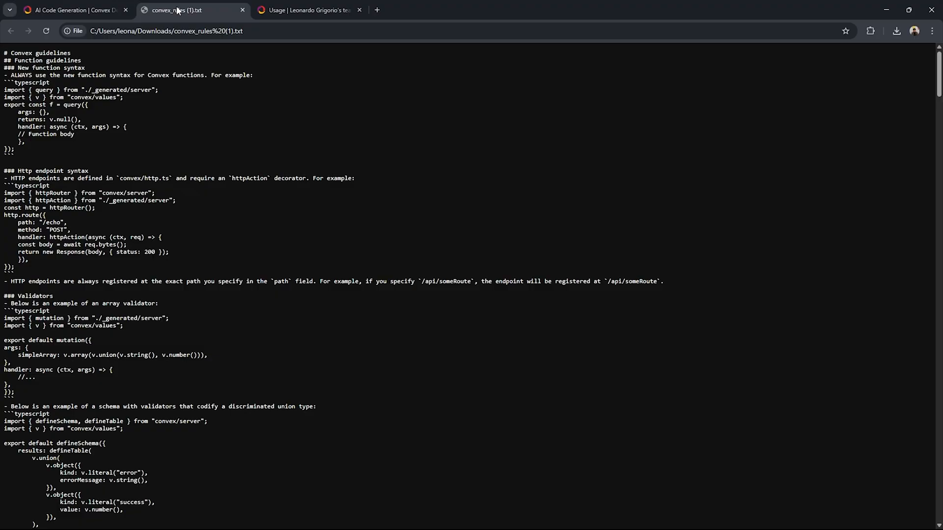
scroll("down", 3)
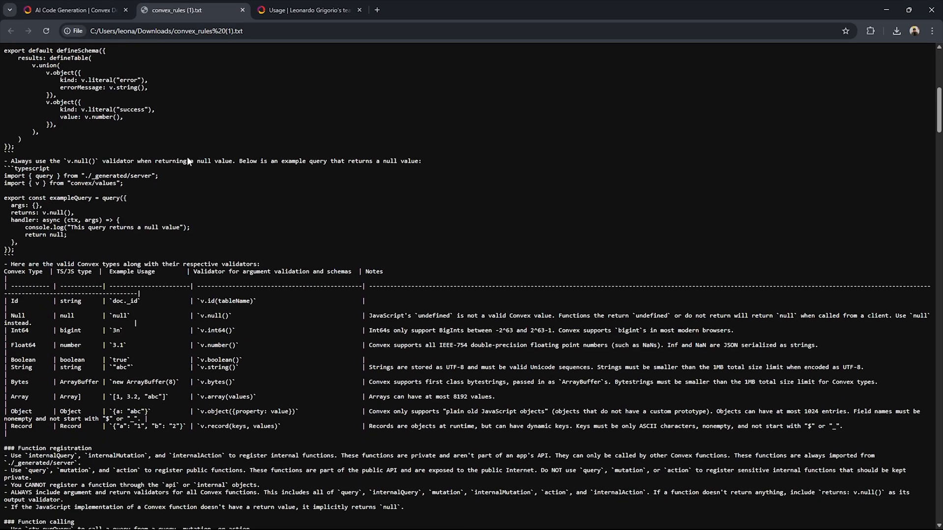
left_click(306, 10)
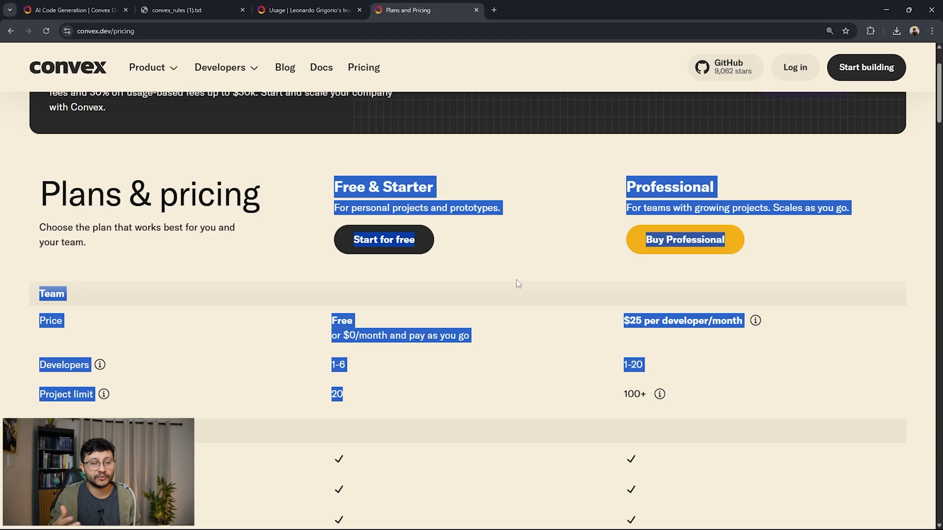
In the Pricing Estimator, raise Function Calls to 1,000,000 per month and adjust documents stored.
left_click(518, 283)
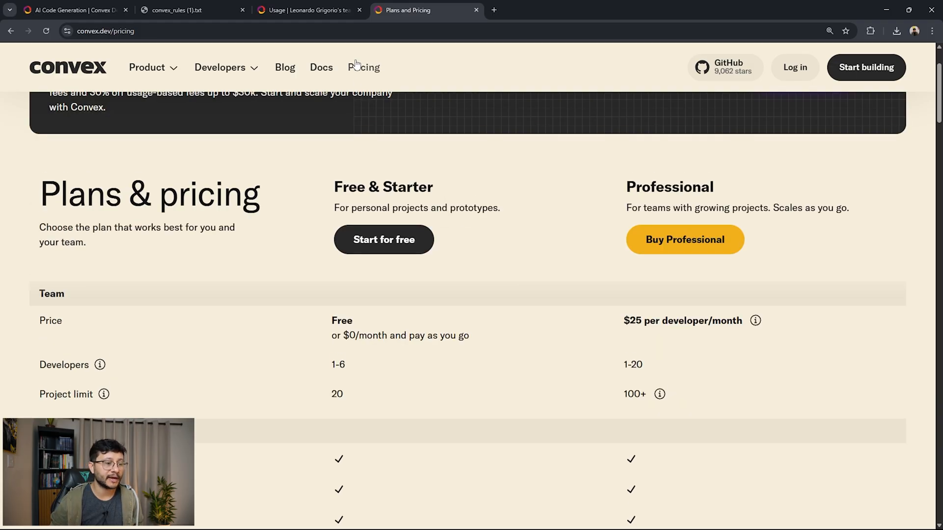
scroll("down", 3)
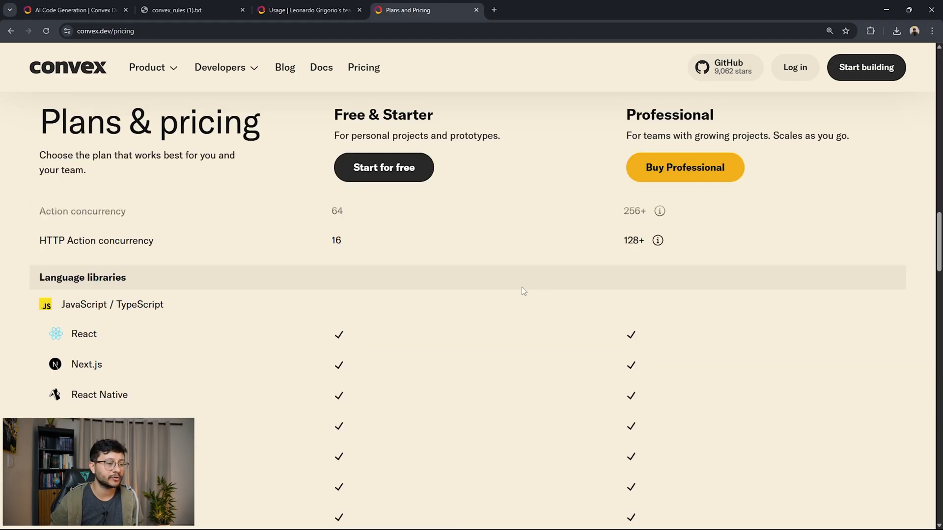
scroll("down", 3)
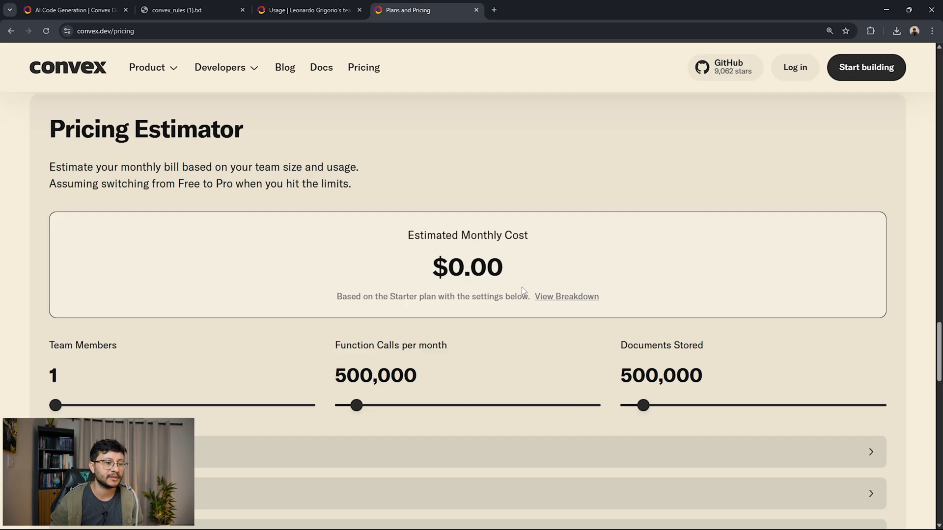
double_click(82, 345)
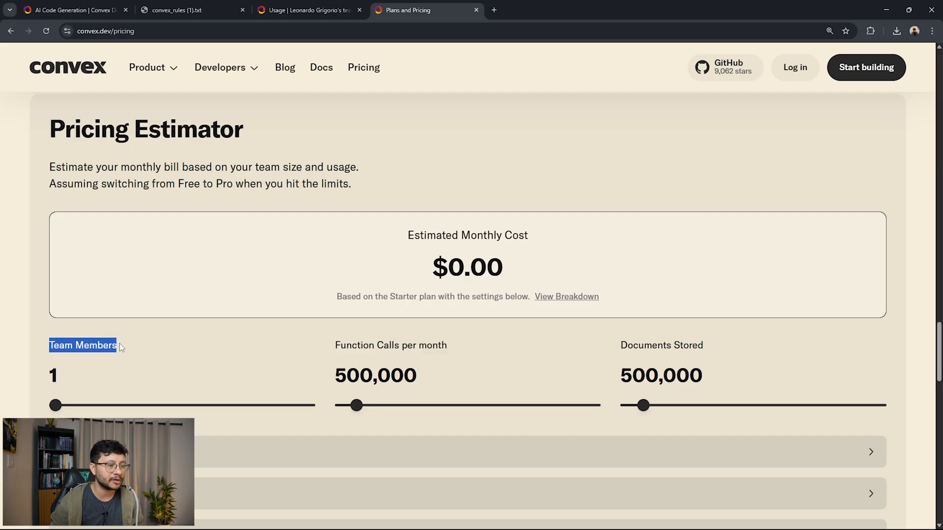
left_click_drag(357, 405, 372, 406)
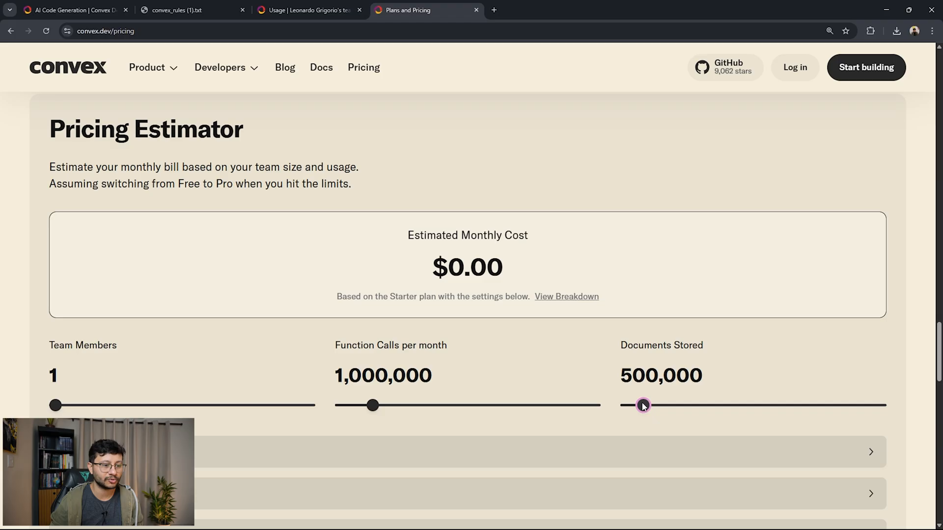
left_click_drag(642, 405, 881, 405)
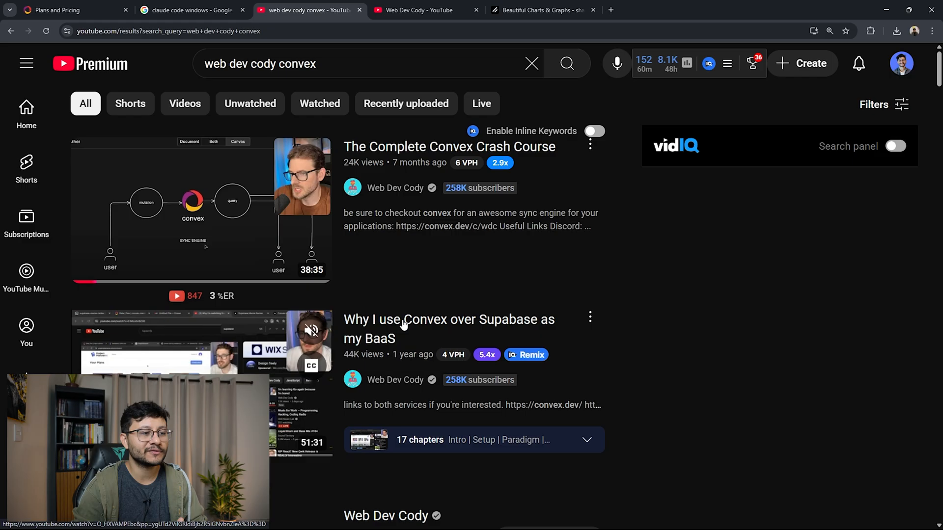
Go to the Convex crash course creator's YouTube channel page.
left_click(425, 10)
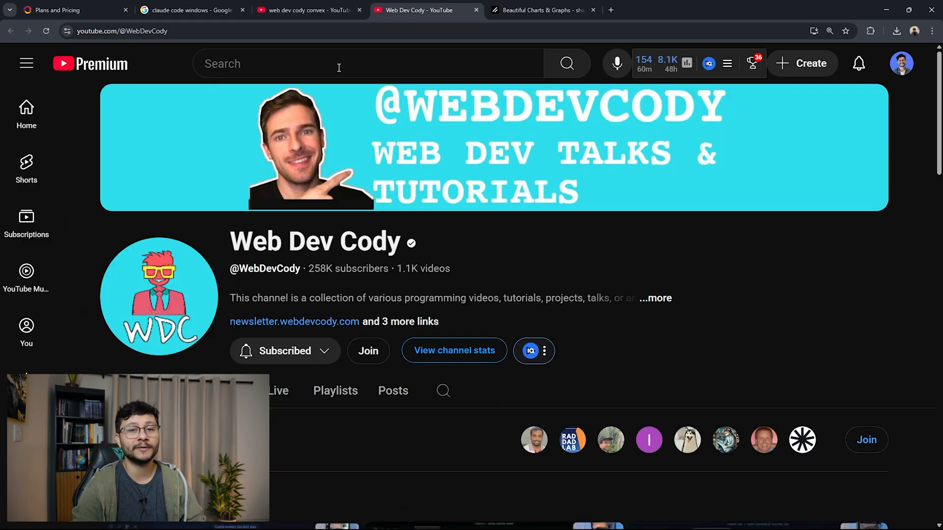
left_click(542, 9)
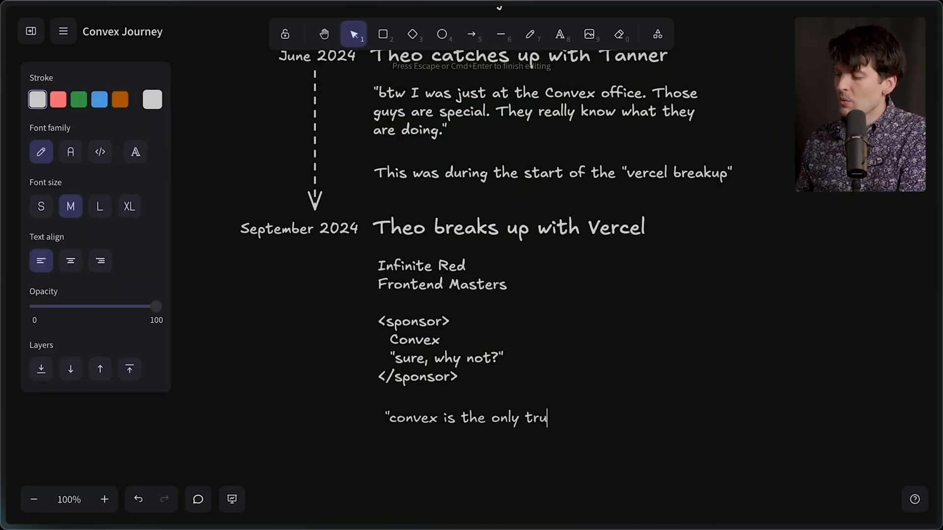
Complete the quote text ending 'Infra as Code platform"' under the September 2024 entry.
type("e Infra as Code platform\"")
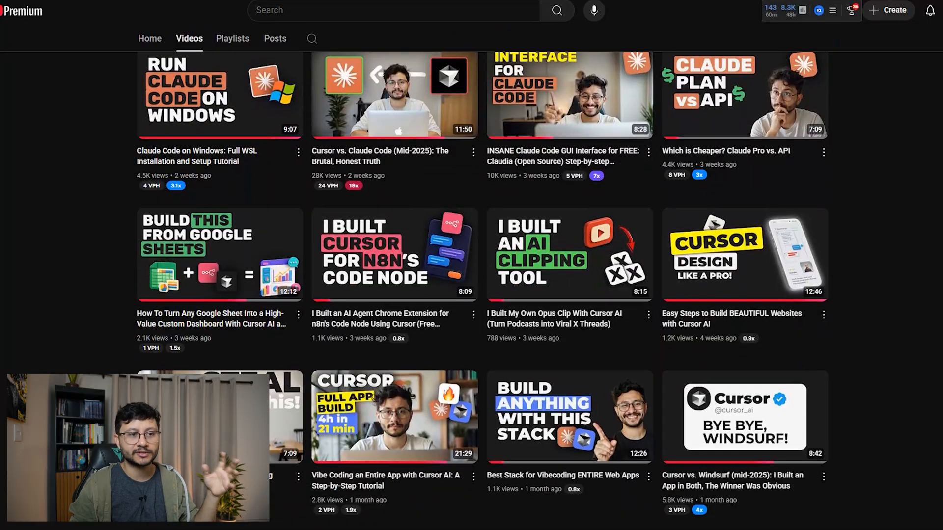
Scroll the channel's Videos tab, then the Convex docs Vercel hosting guide to the deploy key step.
scroll("down", 3)
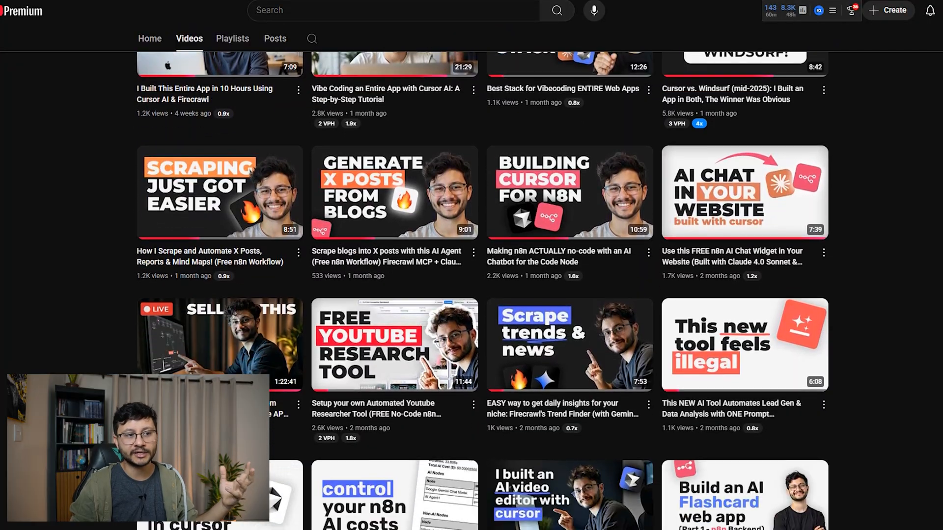
scroll("down", 3)
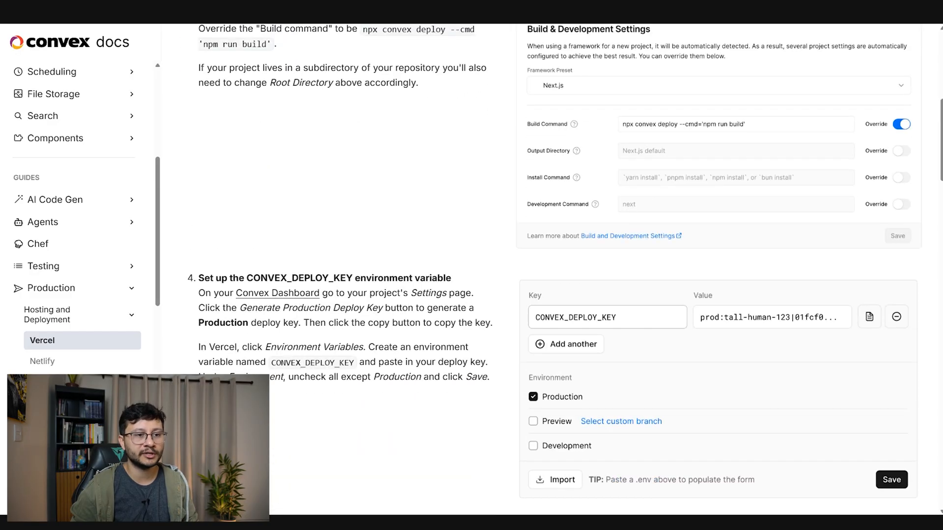
scroll("down", 3)
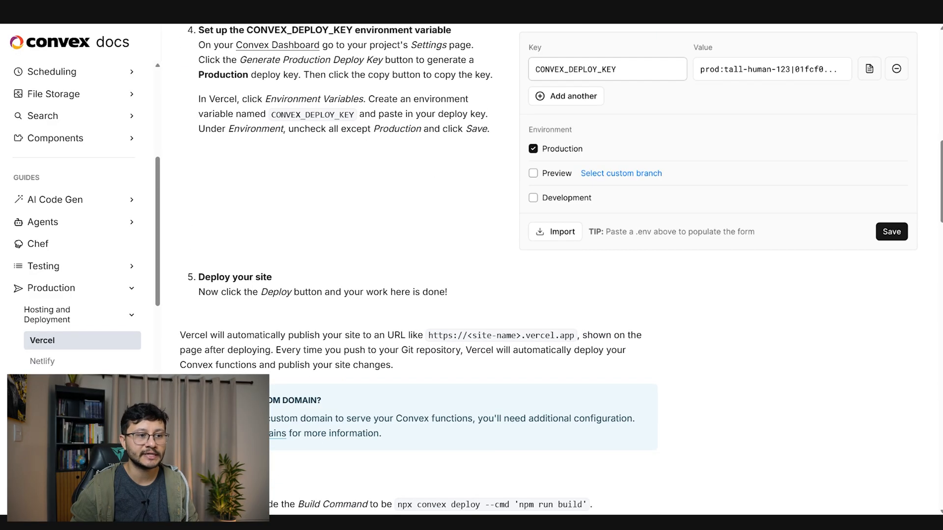